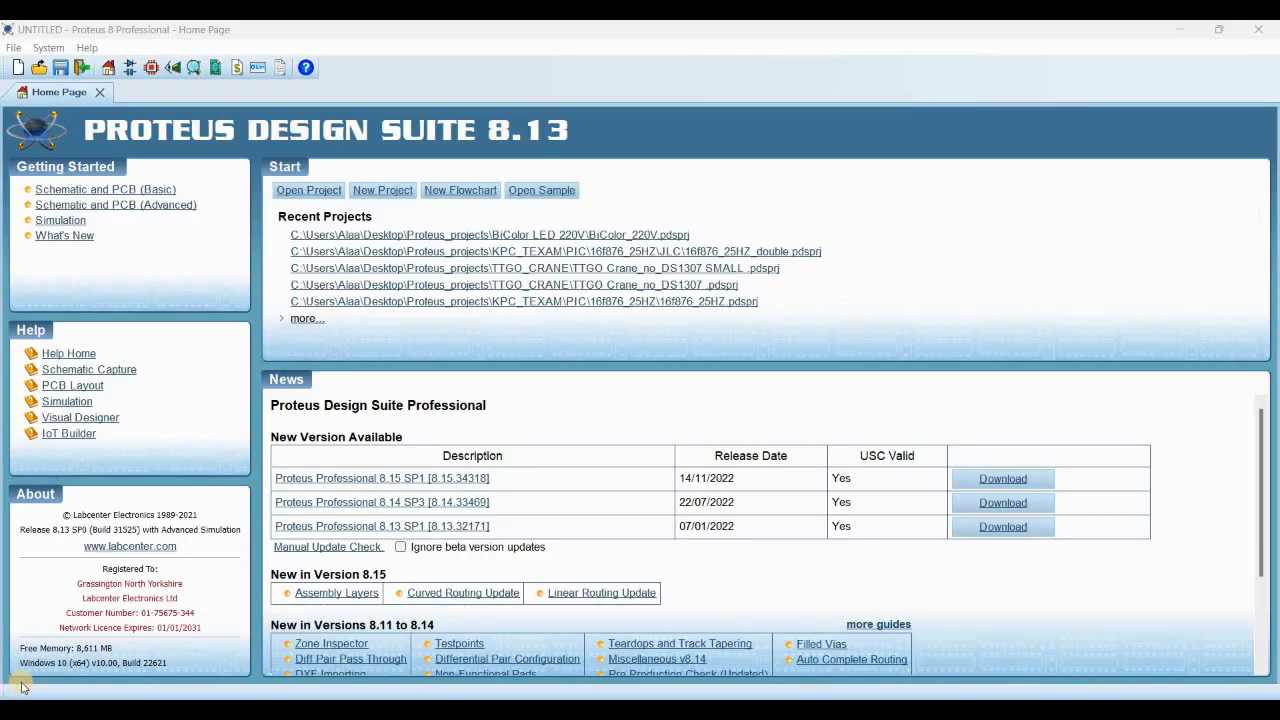
{"action": "mouse_move", "coordinate": [188, 570]}
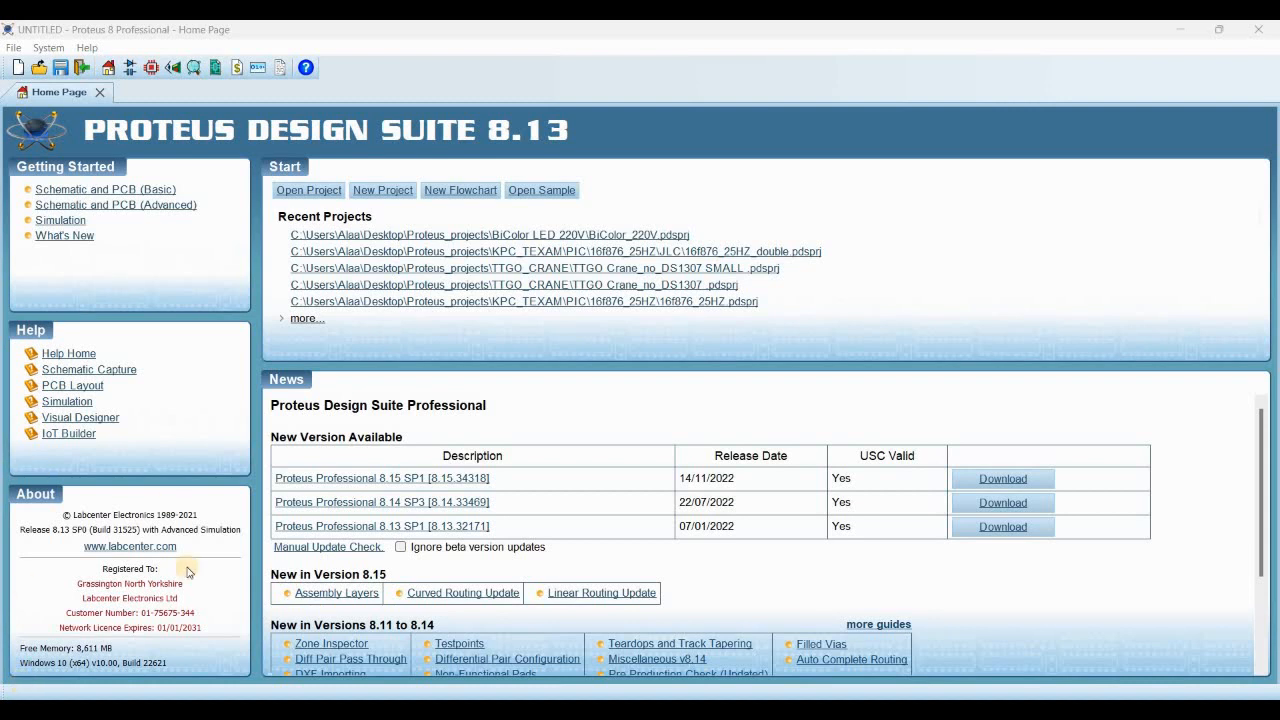
{"action": "mouse_move", "coordinate": [564, 76]}
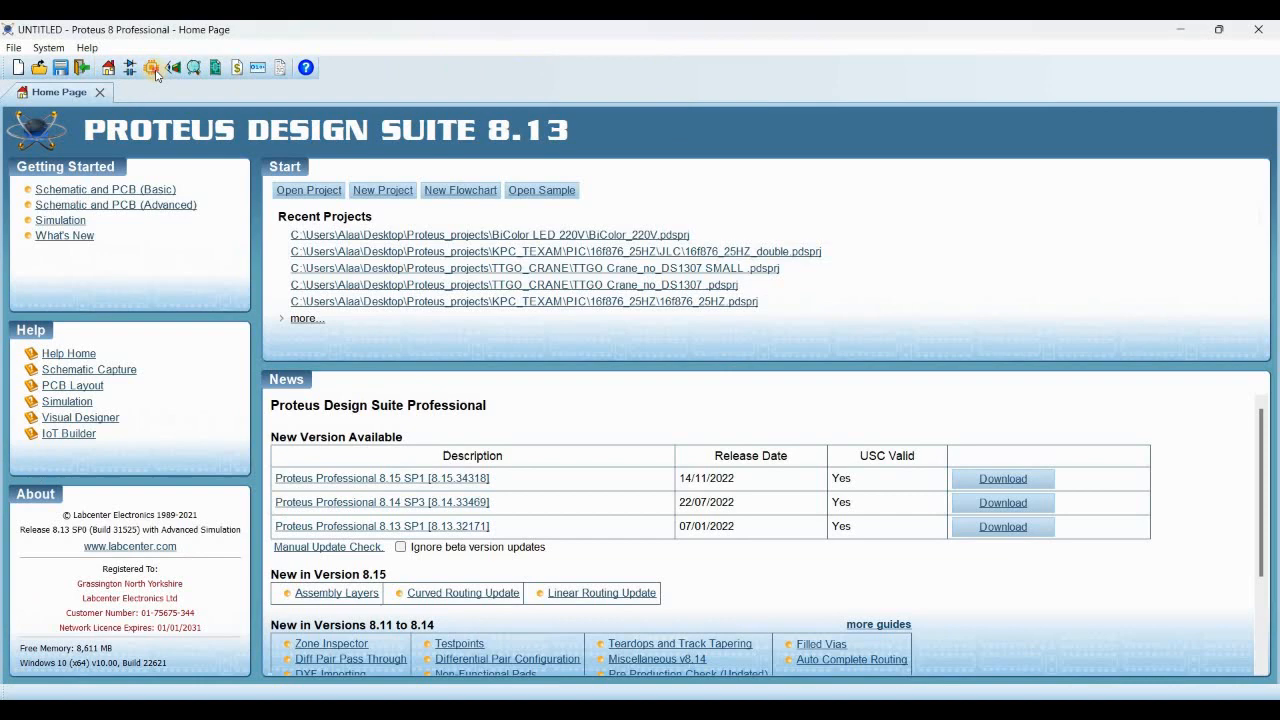
Open an empty PCB Layout tab beside the Home Page for the untitled project
{"action": "left_click", "coordinate": [152, 68]}
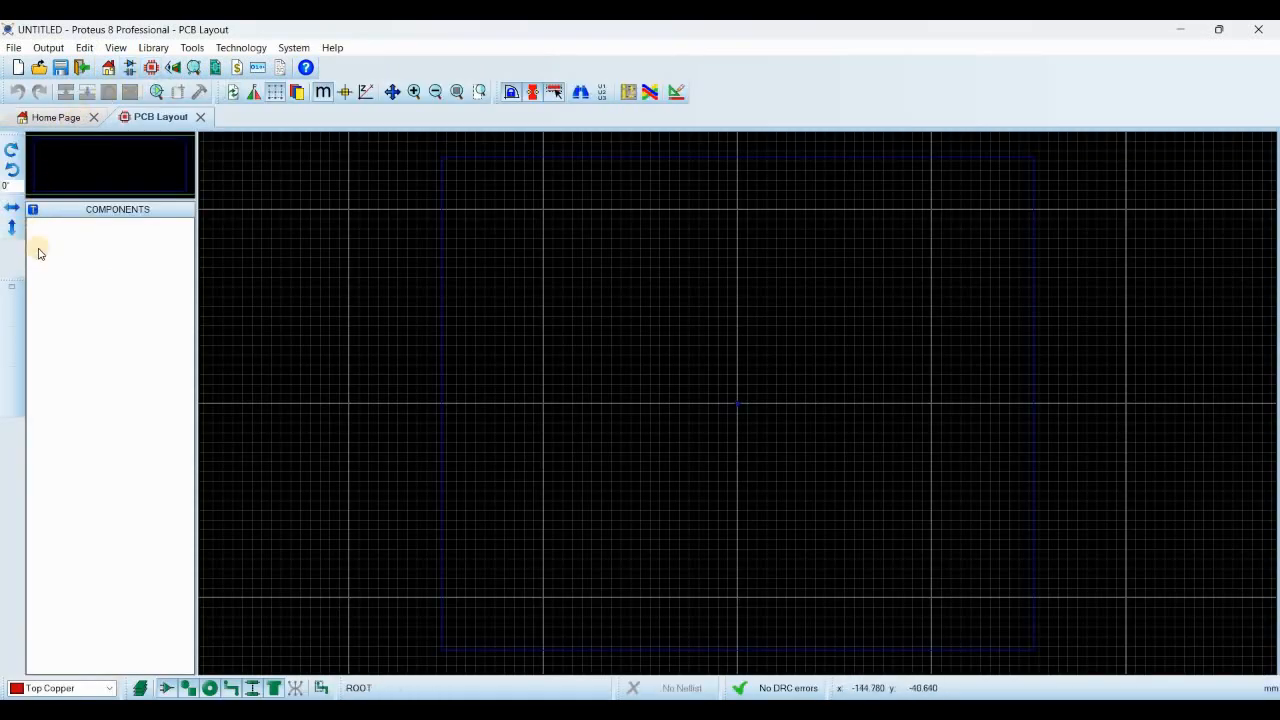
{"action": "mouse_move", "coordinate": [42, 296]}
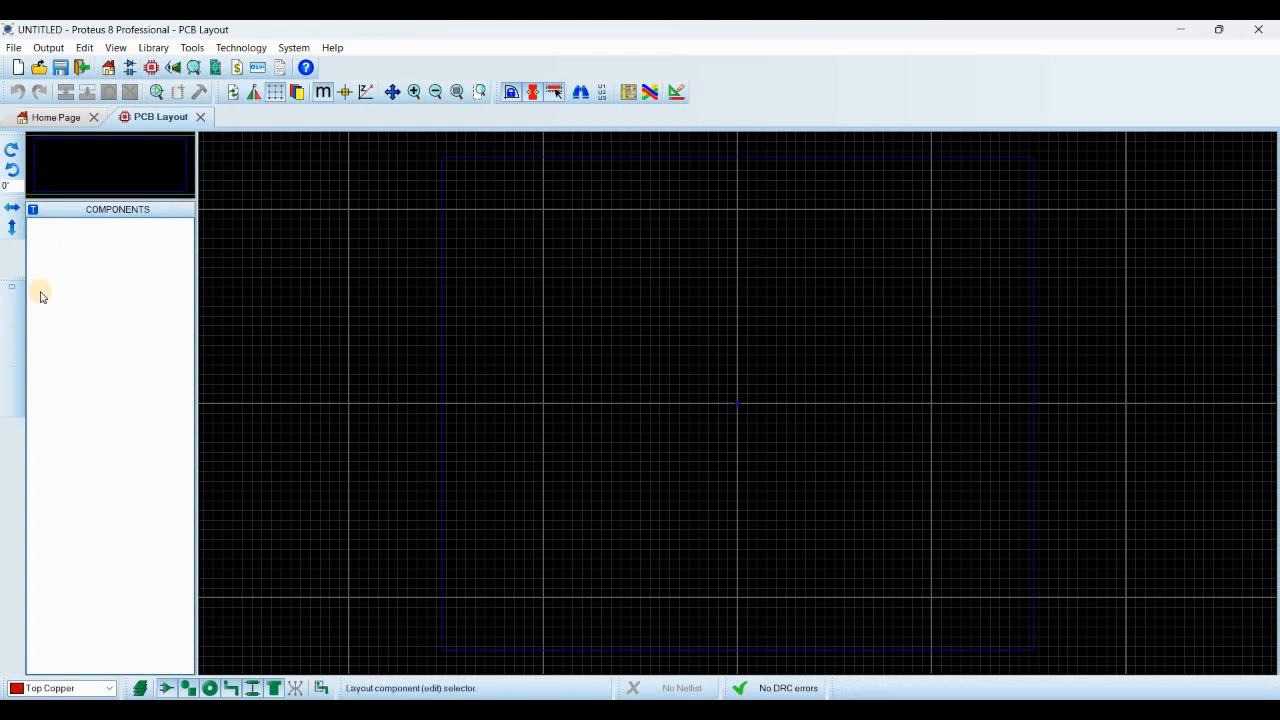
{"action": "mouse_move", "coordinate": [12, 352]}
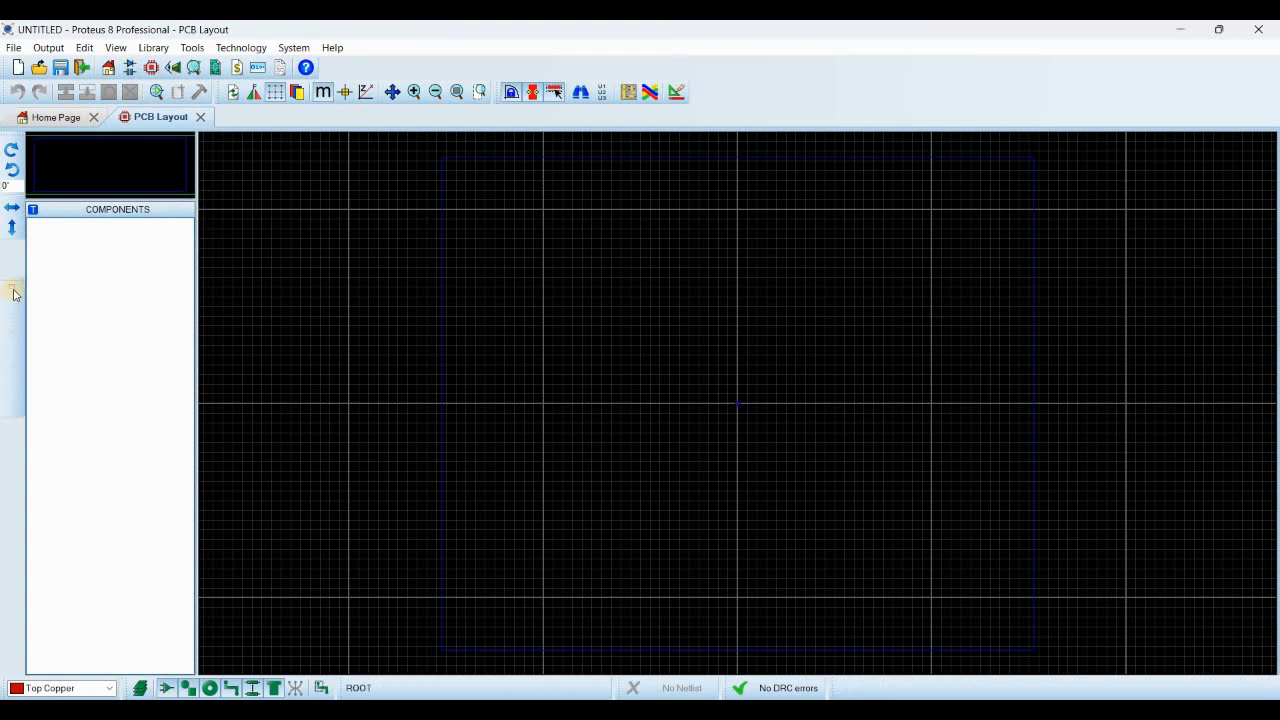
{"action": "mouse_move", "coordinate": [14, 318]}
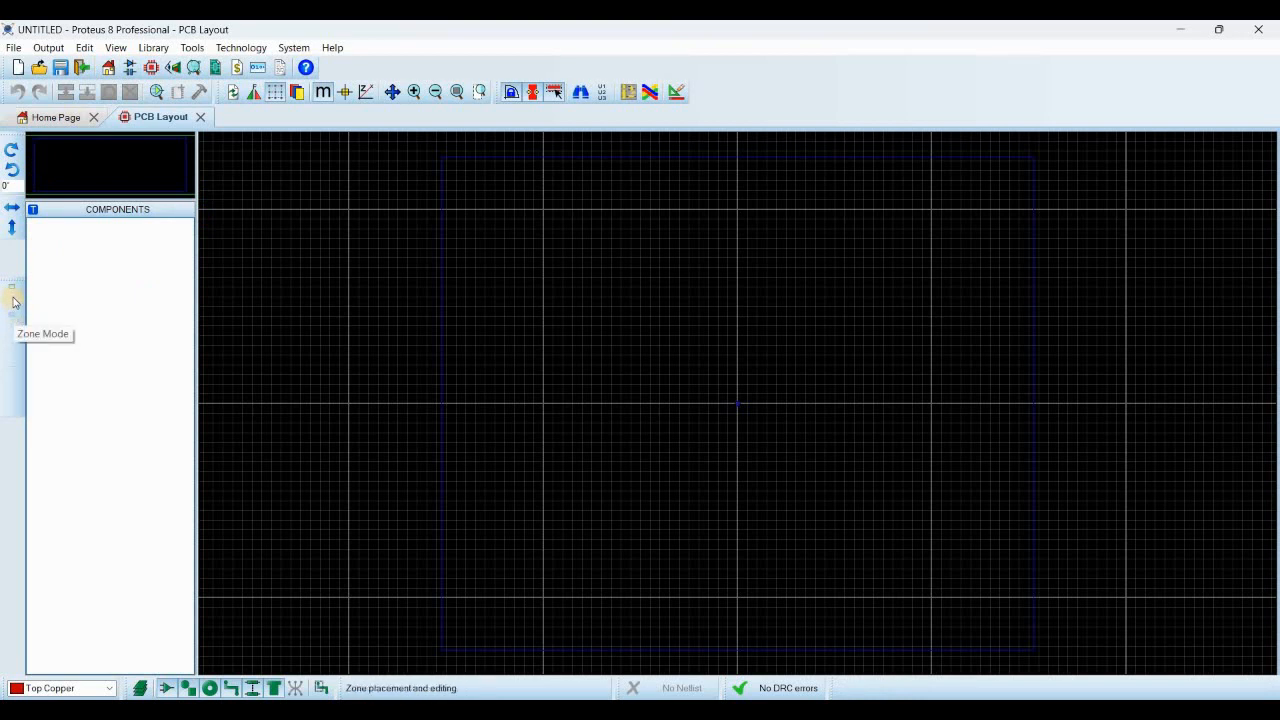
{"action": "mouse_move", "coordinate": [168, 164]}
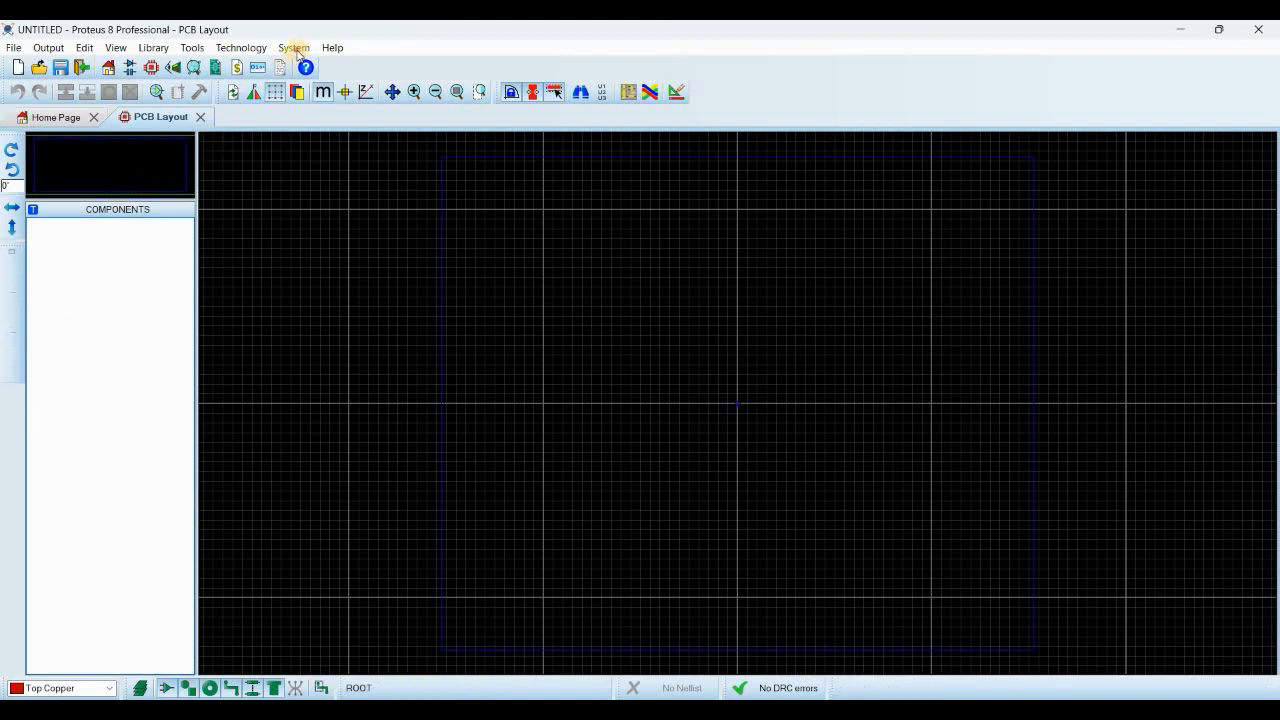
In System Settings, change Toolbar Icon Size to 32px and let Proteus reload to the Home Page
{"action": "left_click", "coordinate": [292, 48]}
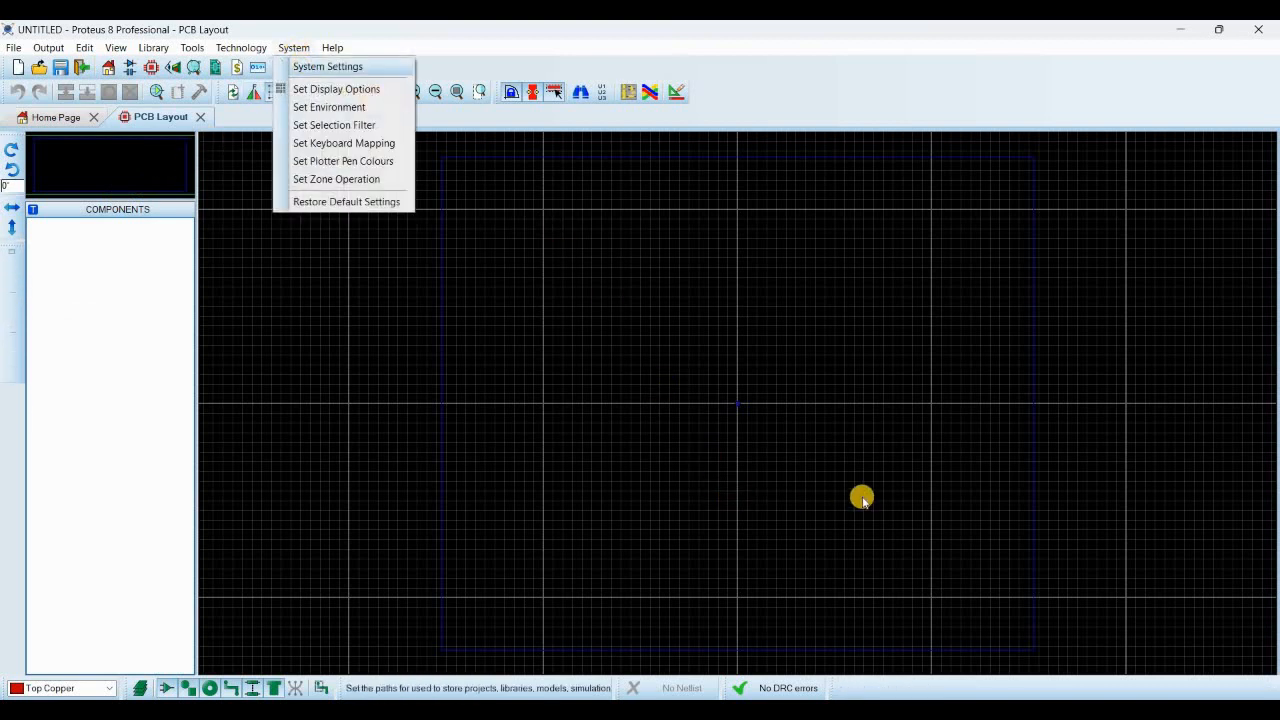
{"action": "left_click", "coordinate": [328, 66]}
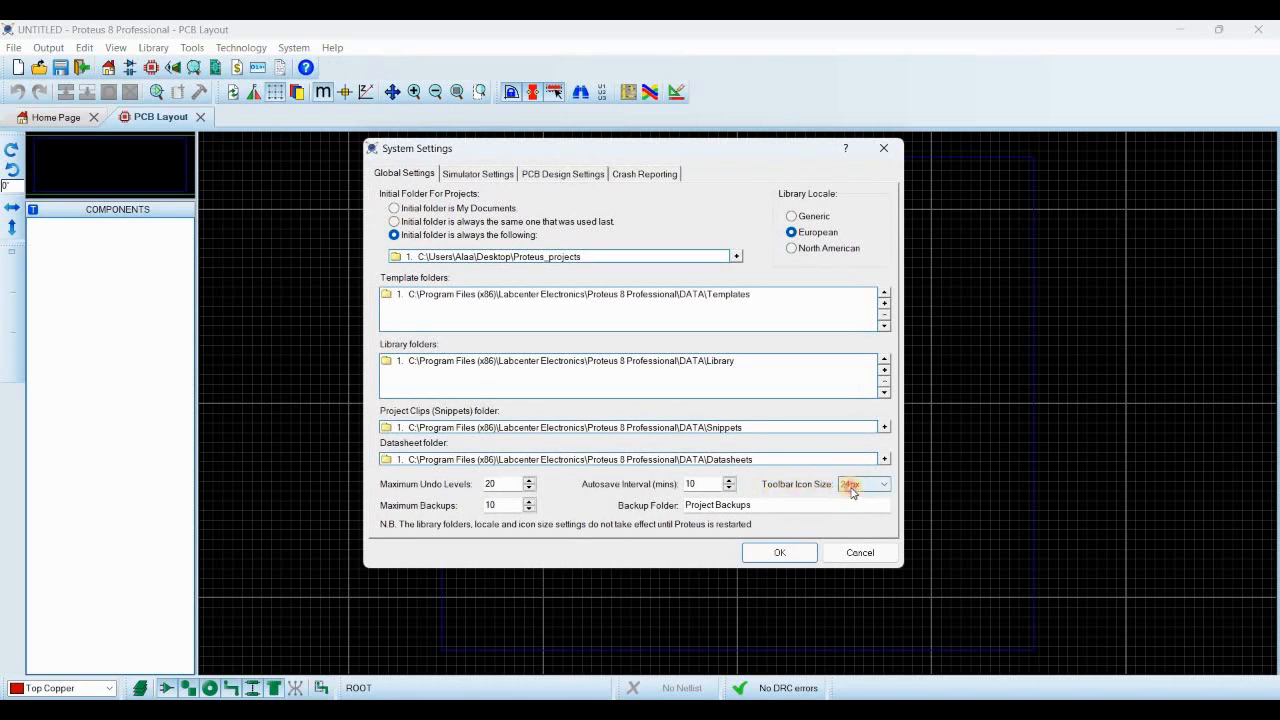
{"action": "left_click", "coordinate": [882, 484]}
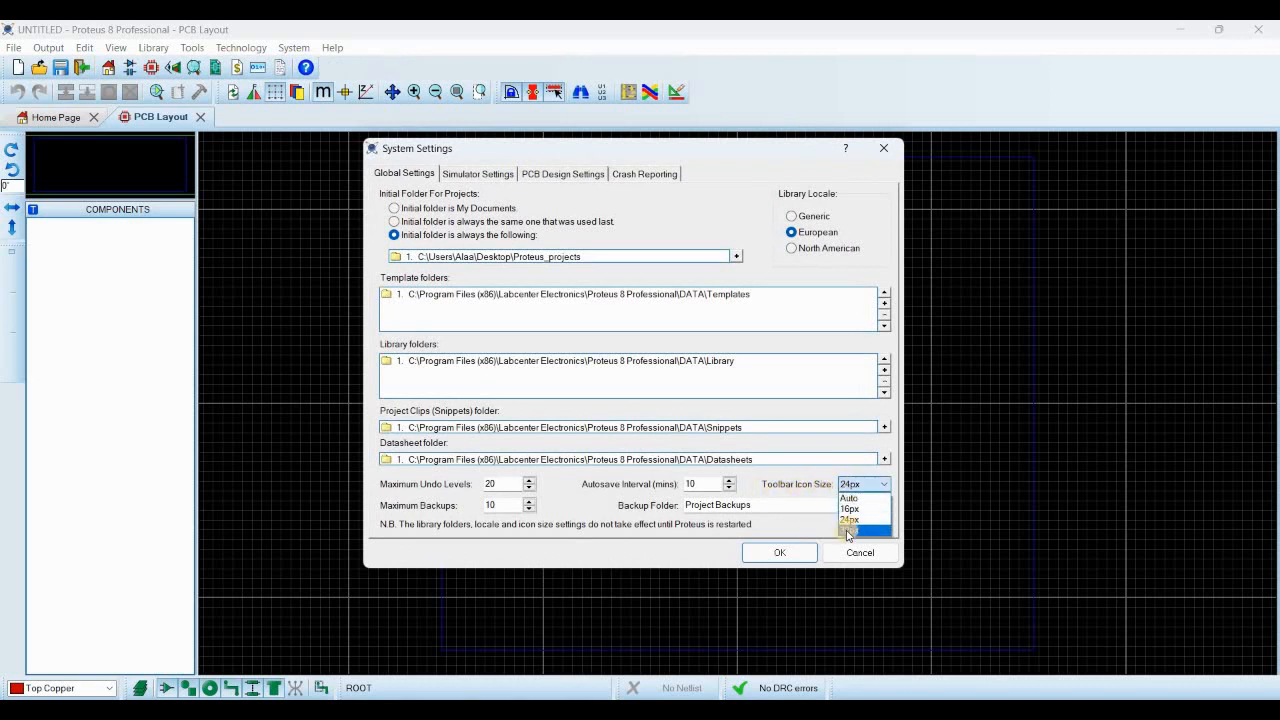
{"action": "left_click", "coordinate": [780, 552]}
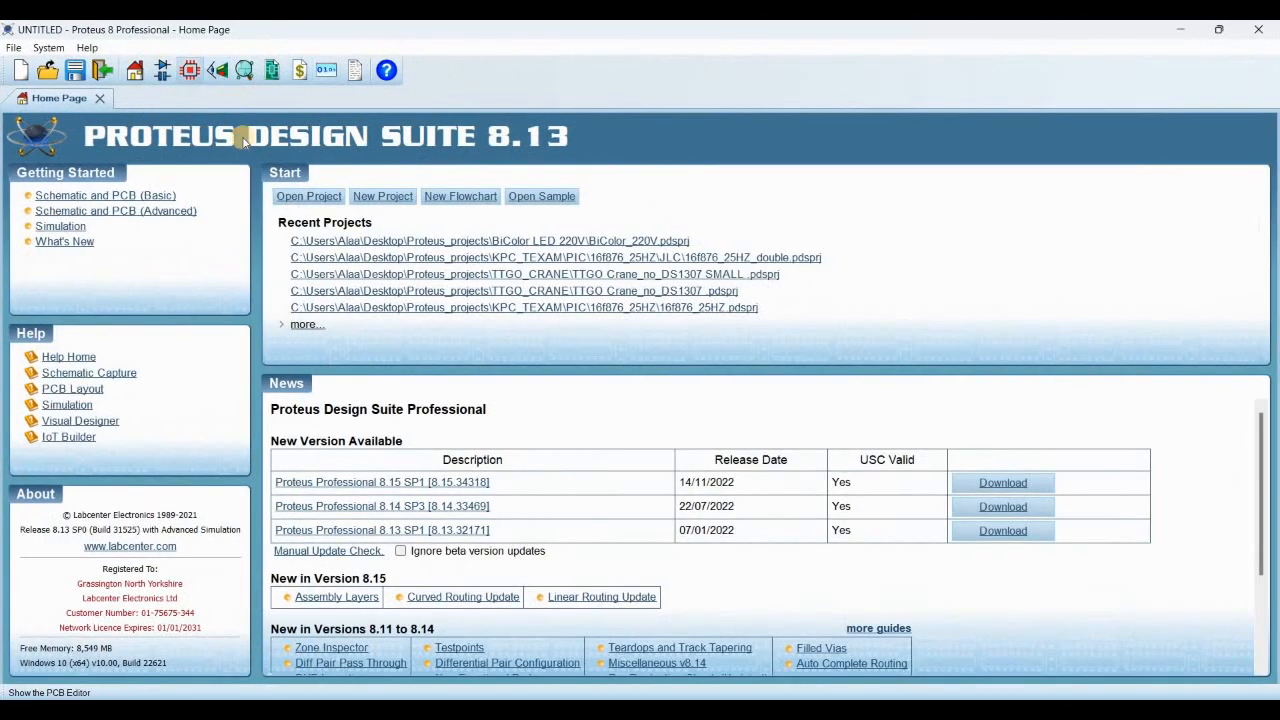
Reopen the PCB Layout tab, now showing enlarged toolbar and sidebar mode icons
{"action": "left_click", "coordinate": [308, 196]}
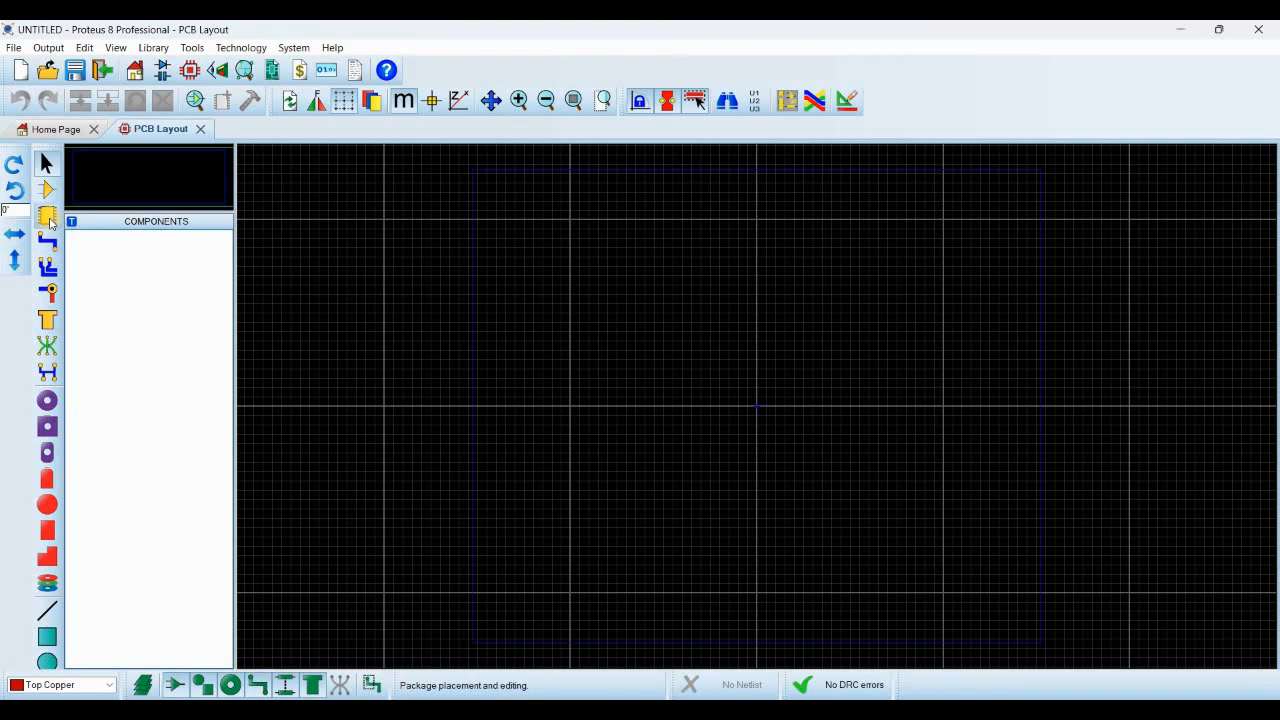
{"action": "mouse_move", "coordinate": [48, 216]}
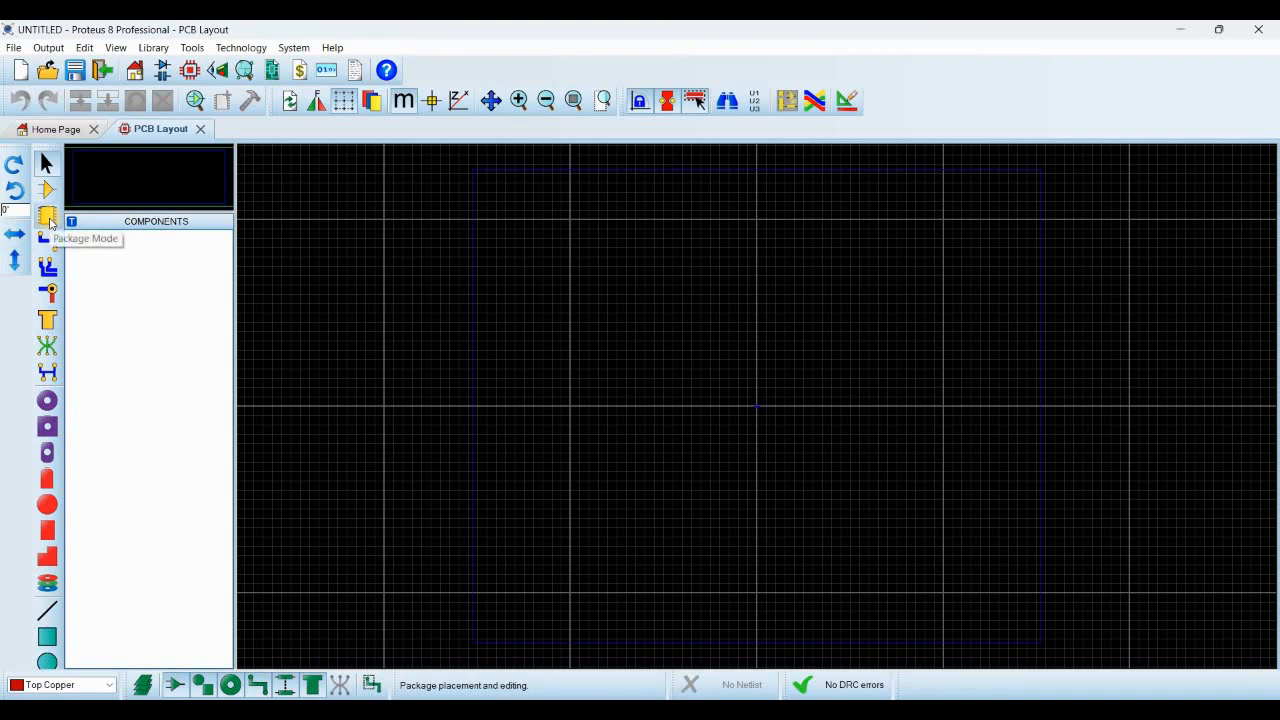